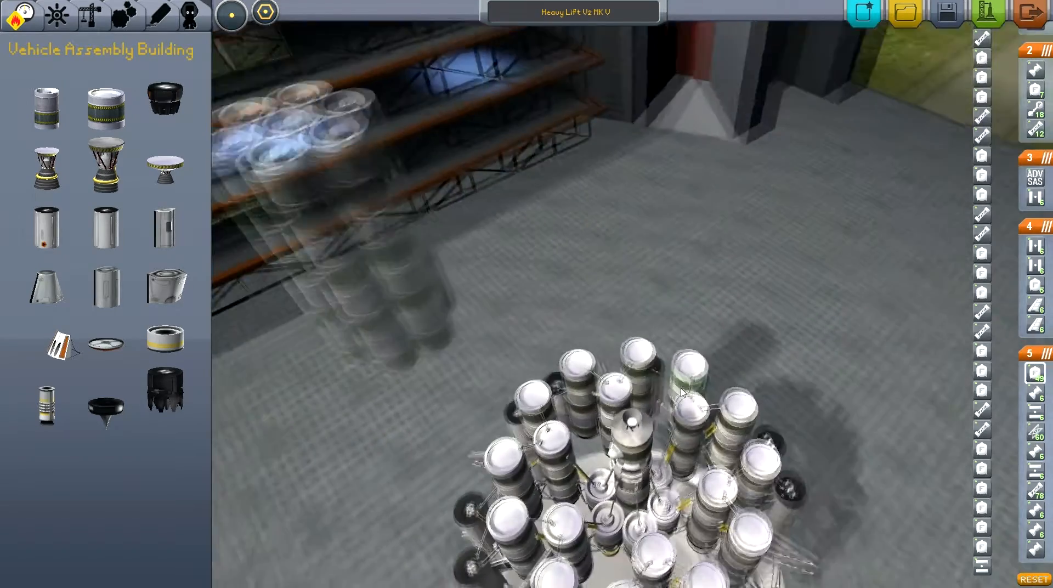
# Cycle the symmetry setting to change how many mirrored copies parts get
pyautogui.click(230, 13)
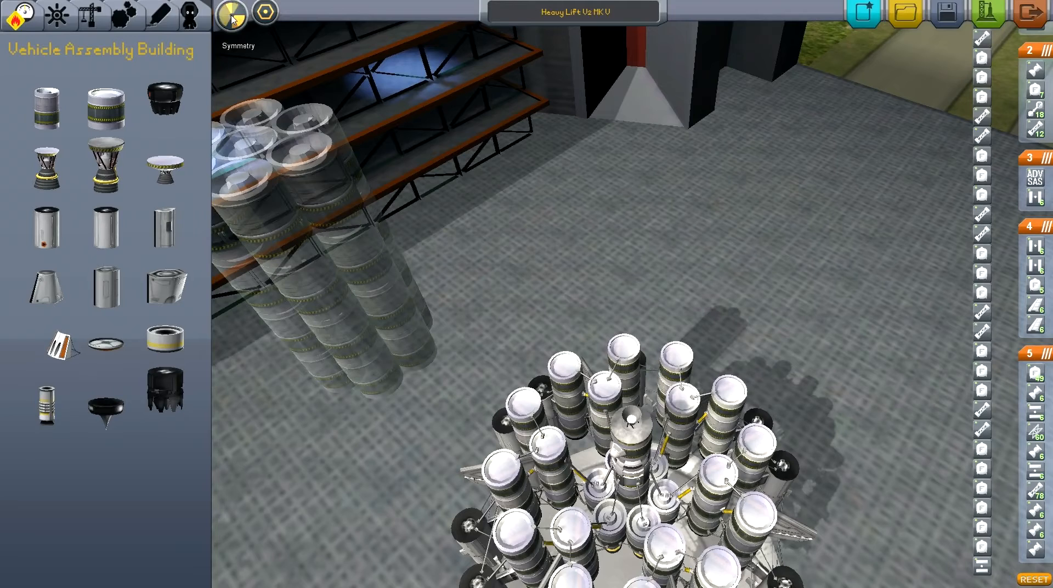
pyautogui.click(233, 12)
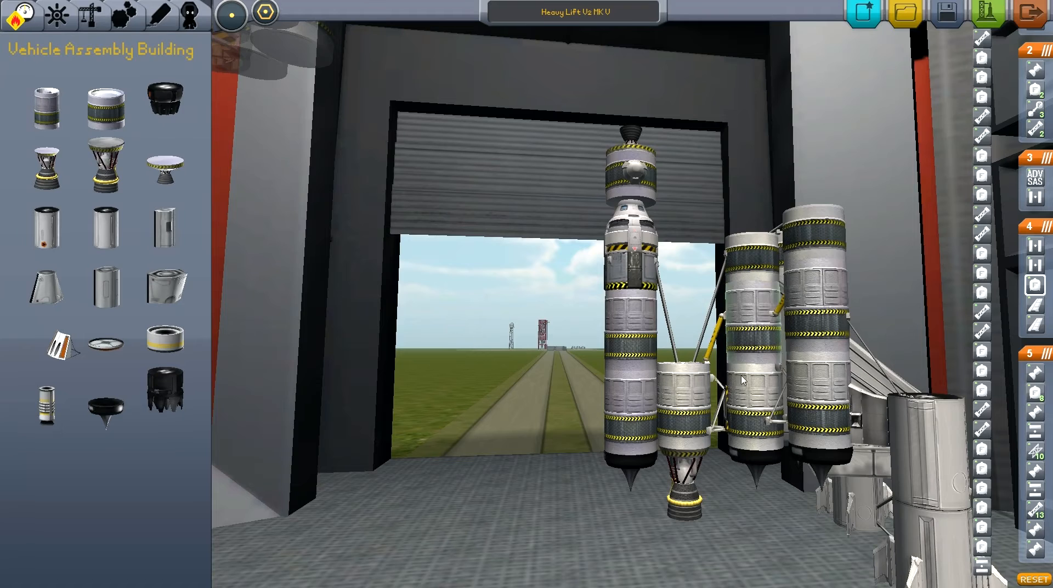
pyautogui.moveTo(766, 328)
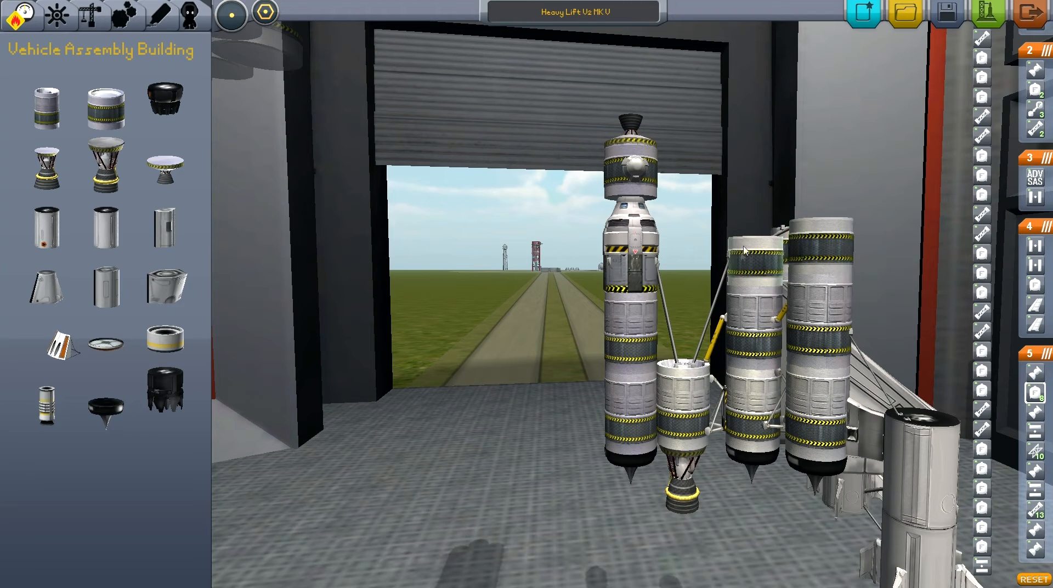
pyautogui.moveTo(739, 284)
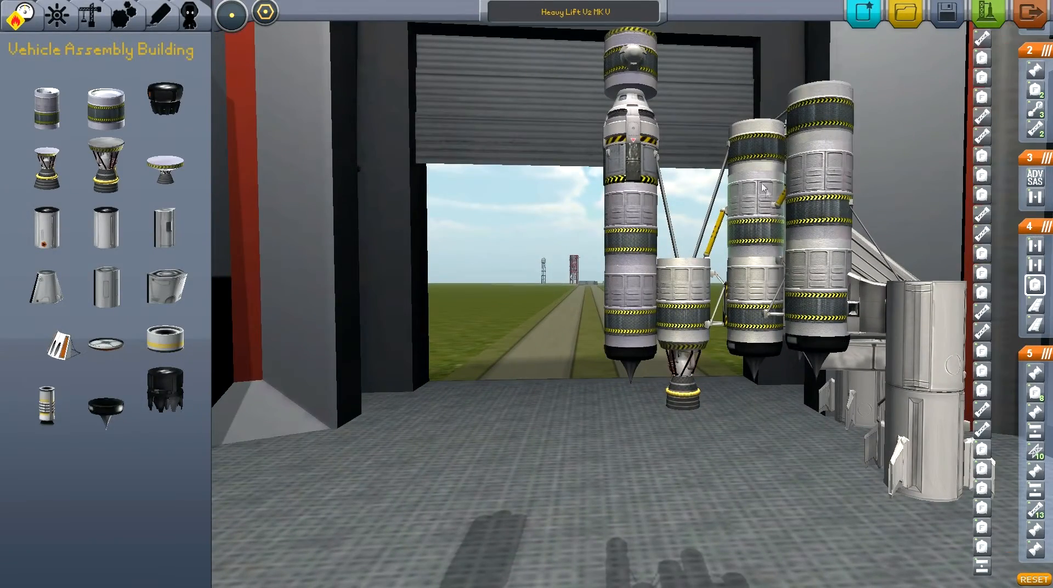
pyautogui.moveTo(757, 176)
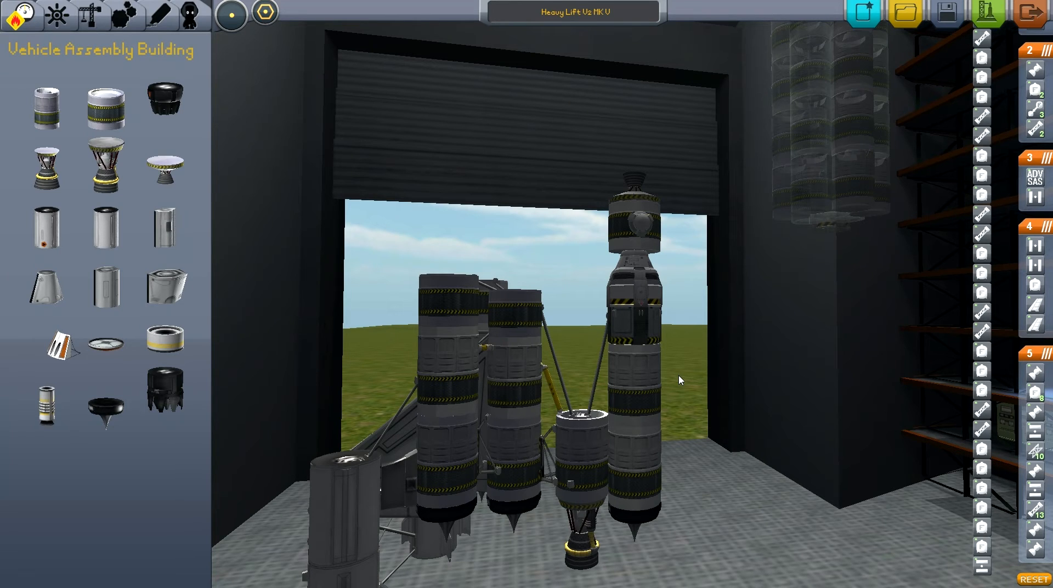
pyautogui.moveTo(655, 301)
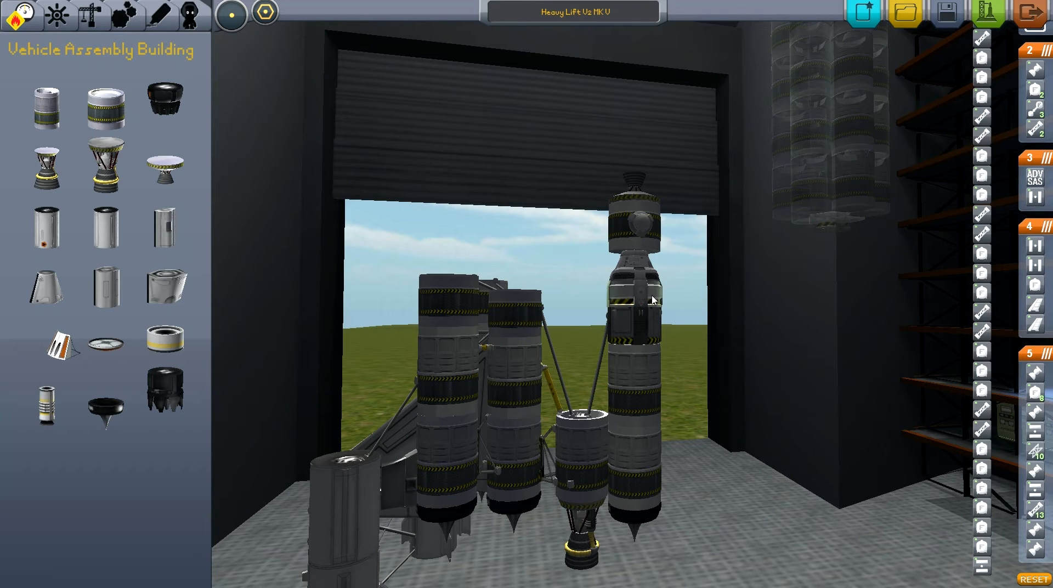
pyautogui.moveTo(646, 309)
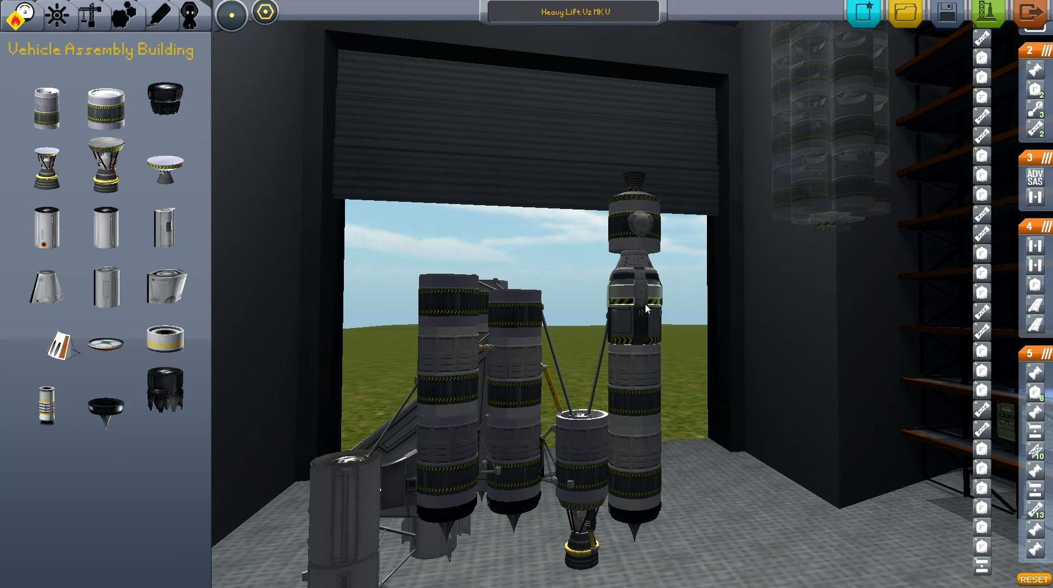
pyautogui.moveTo(591, 228)
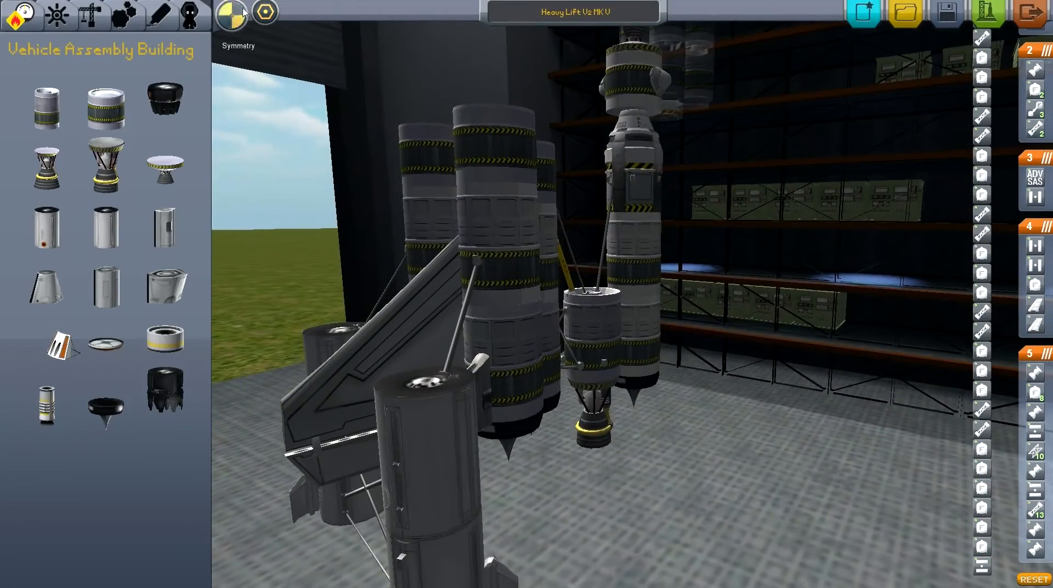
# Switch symmetry to 6x so placed parts repeat six times around the core
pyautogui.click(239, 12)
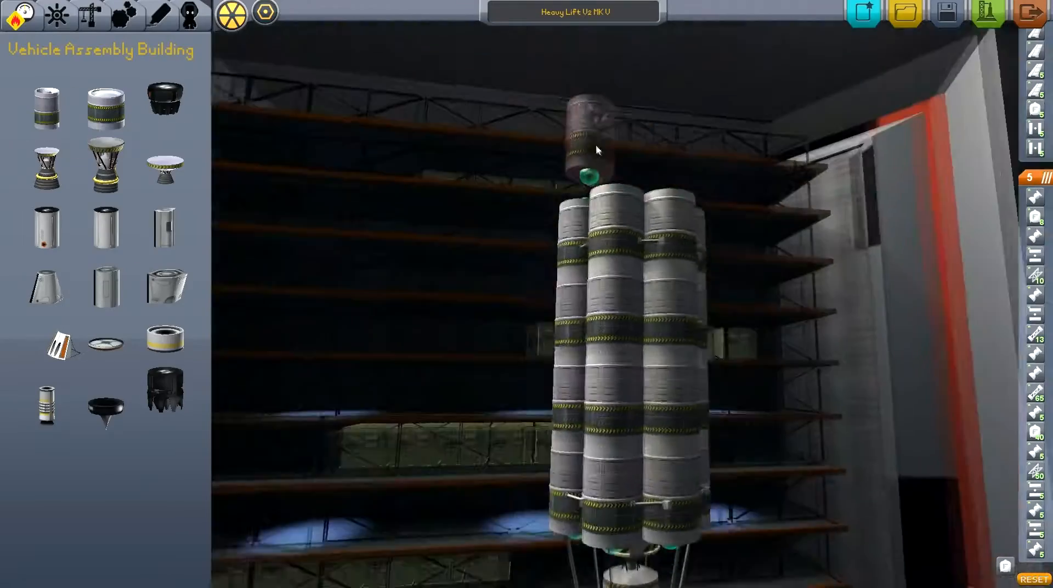
# Adjust the symmetry count and carry the tank cluster against the core to place six boosters
pyautogui.click(230, 12)
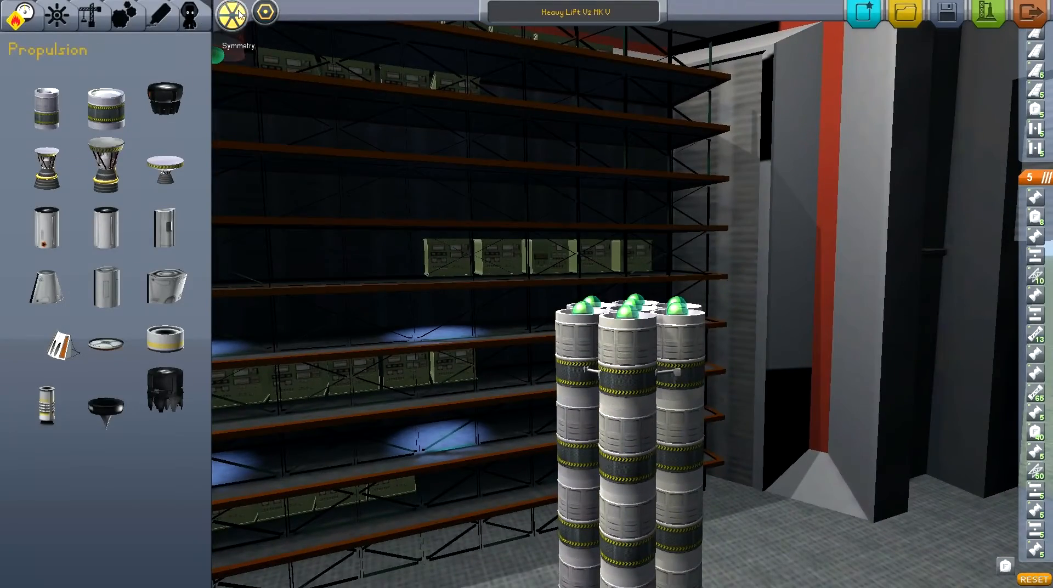
pyautogui.click(230, 12)
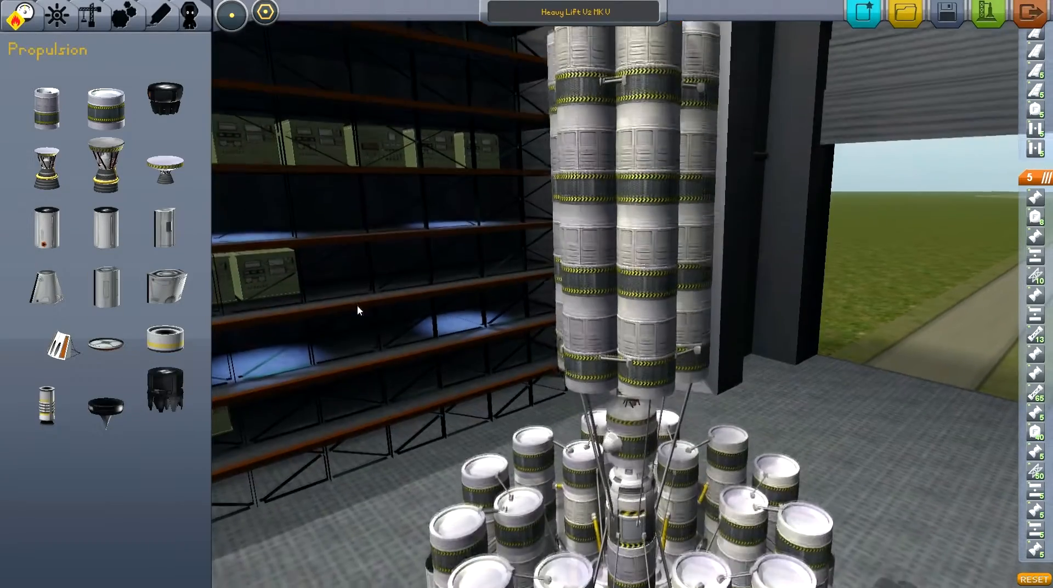
pyautogui.scroll(-3)
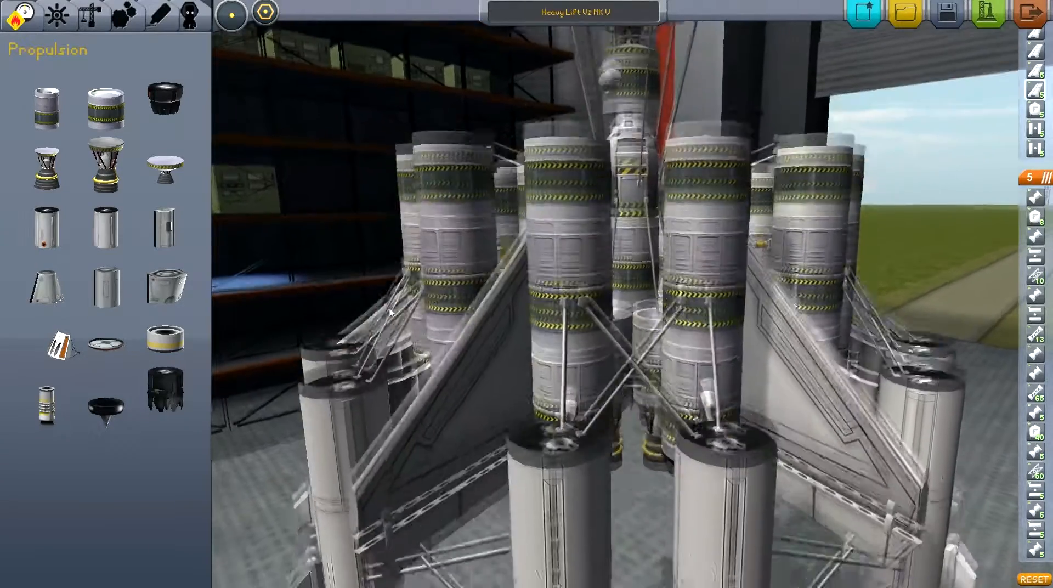